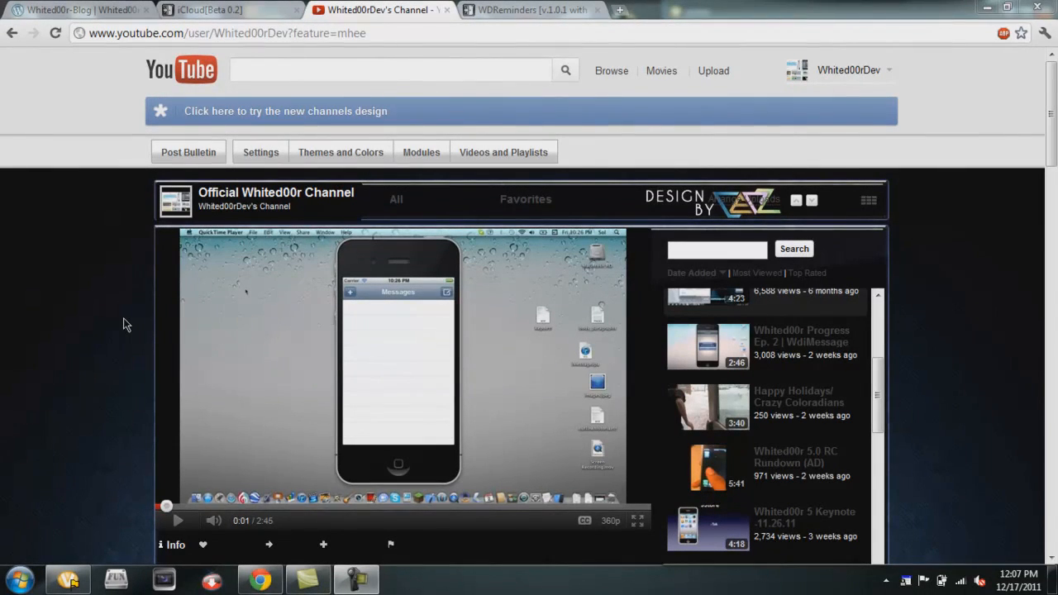
View the Whited00r-Blog 'Official Launch!!' post, then move to the WDReminders v1.0.1 forum thread
scroll("down", 3)
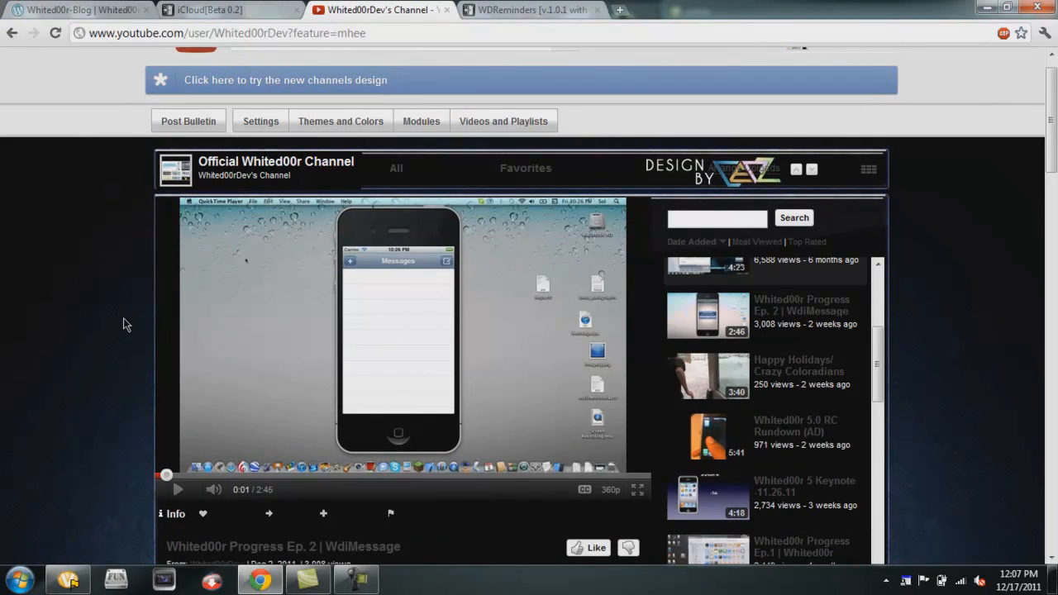
scroll("down", 3)
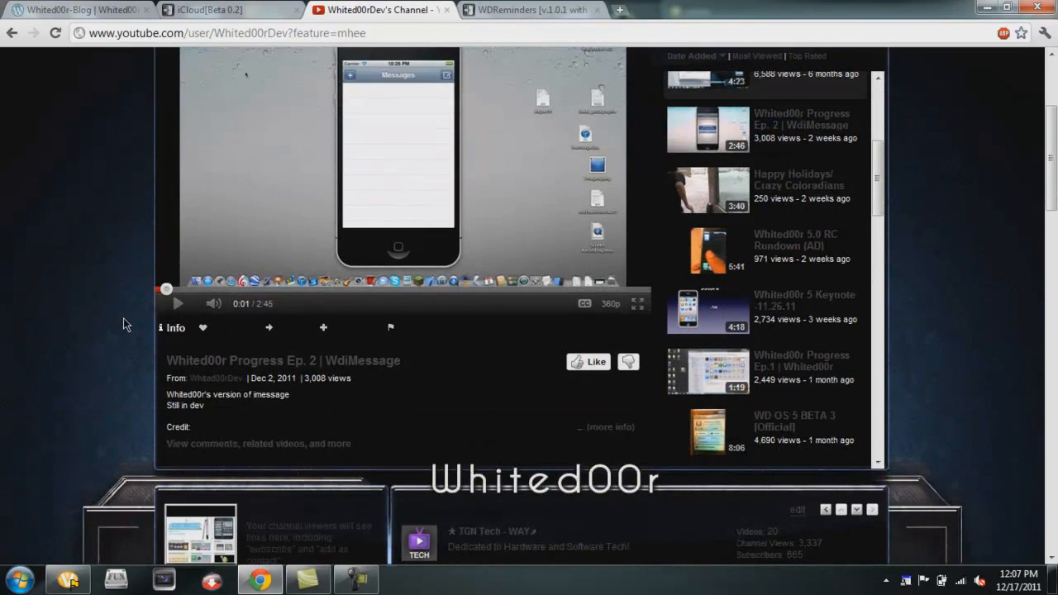
scroll("down", 3)
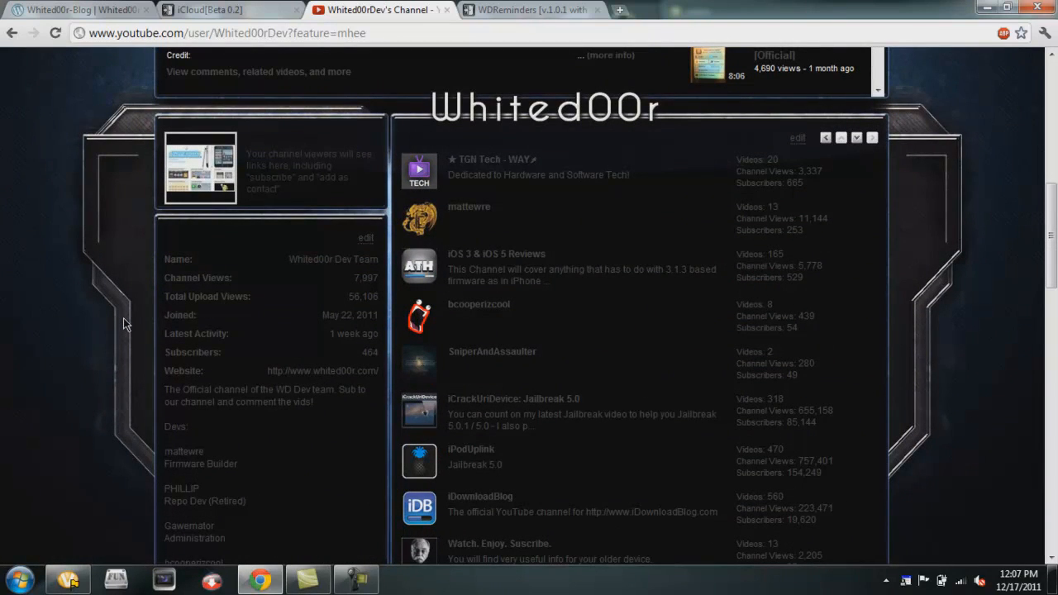
scroll("down", 3)
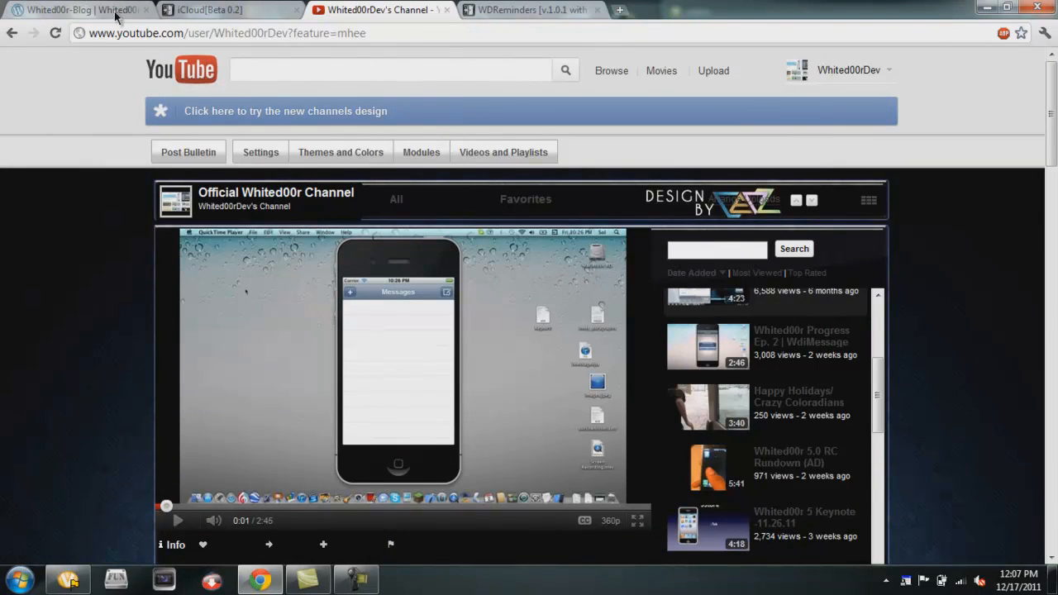
left_click(79, 9)
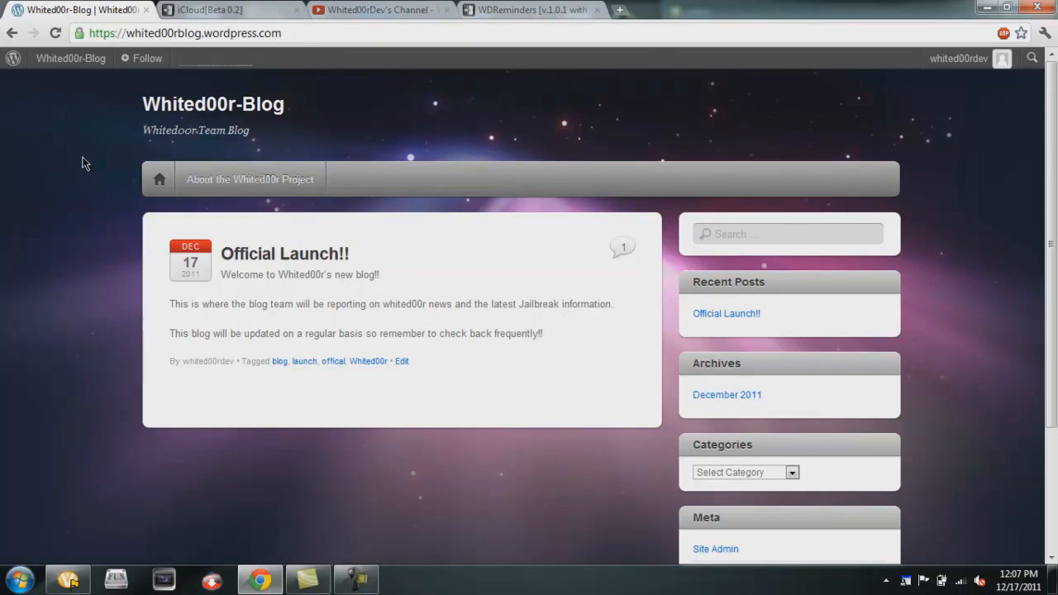
scroll("down", 3)
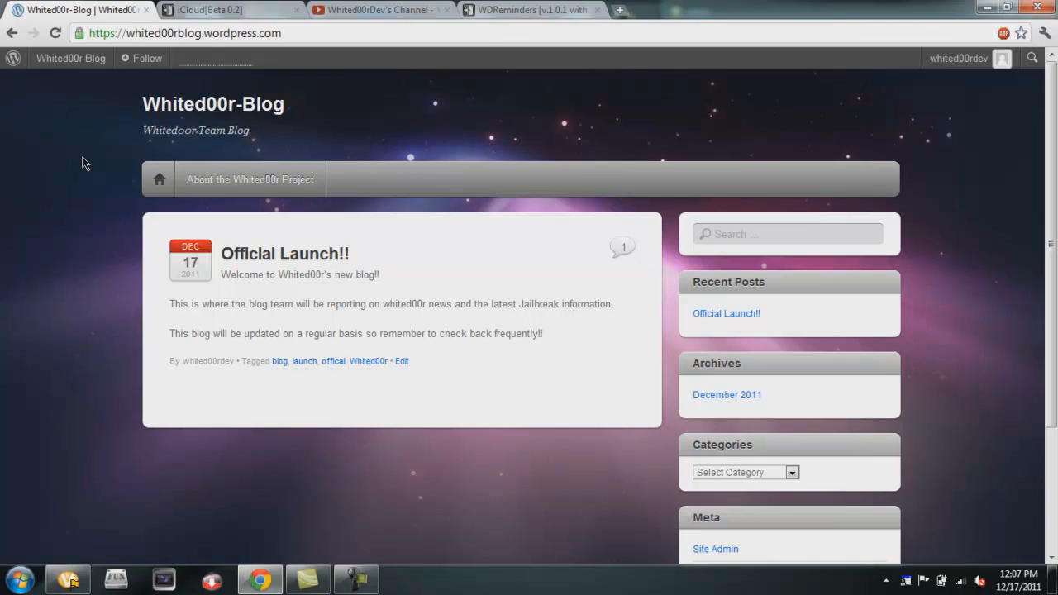
mouse_move(128, 149)
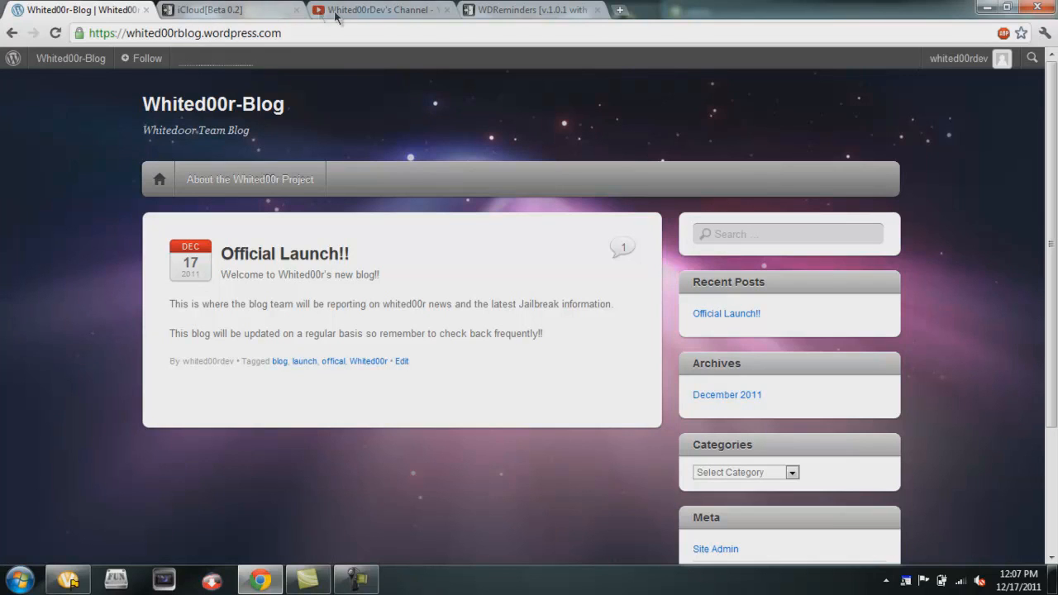
left_click(532, 9)
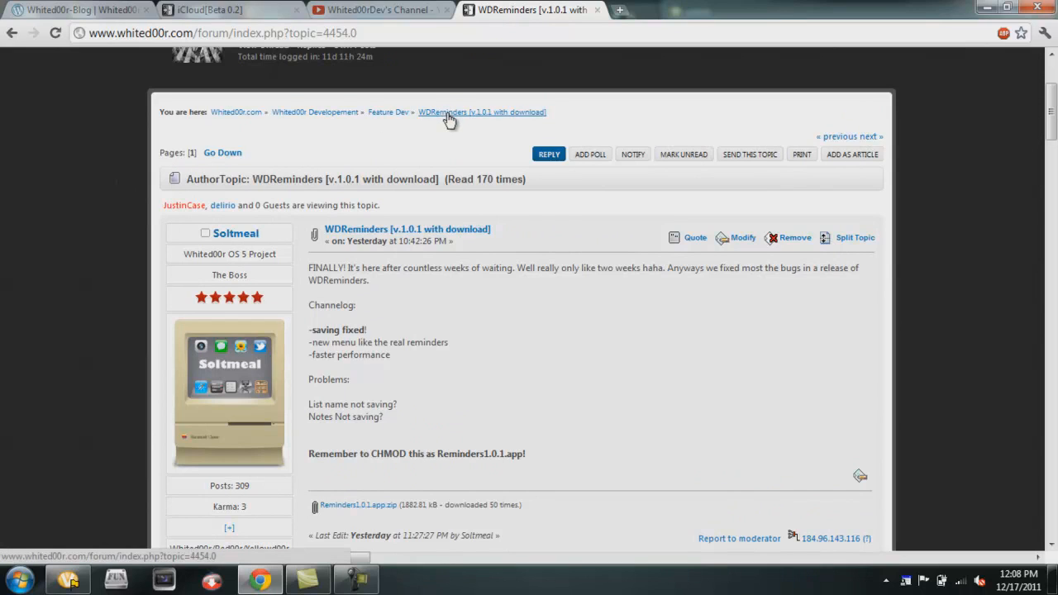
mouse_move(313, 151)
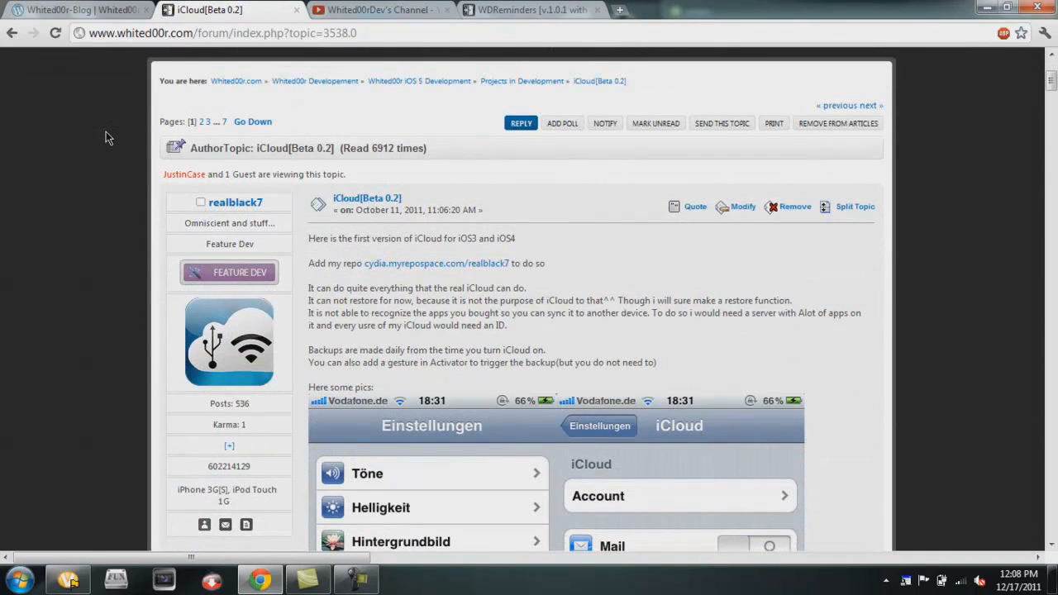
Read the iCloud [Beta 0.2] post's changelog and first reply, then scroll back to the header
scroll("down", 3)
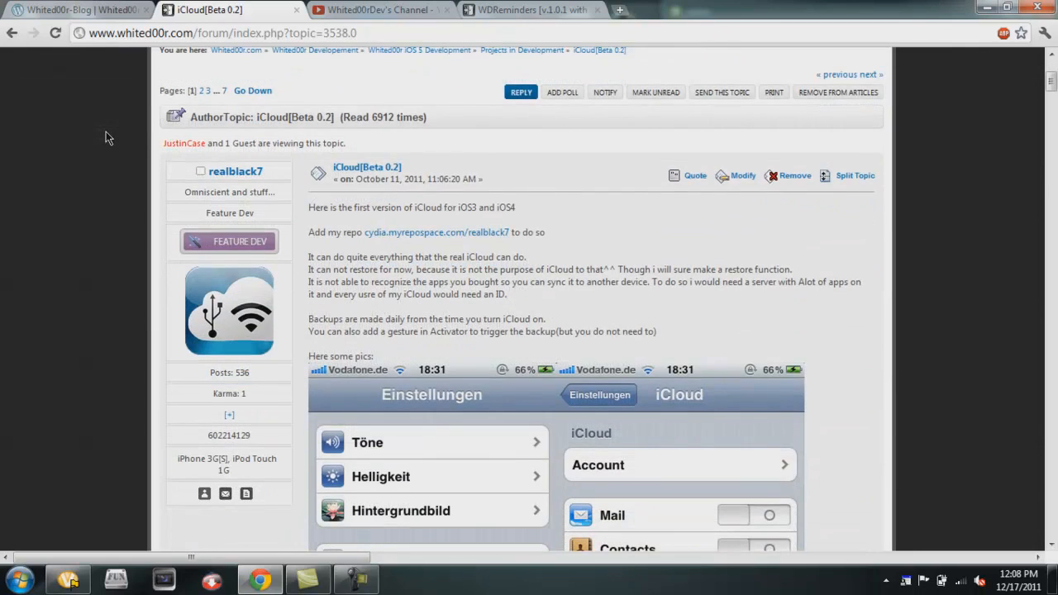
scroll("down", 3)
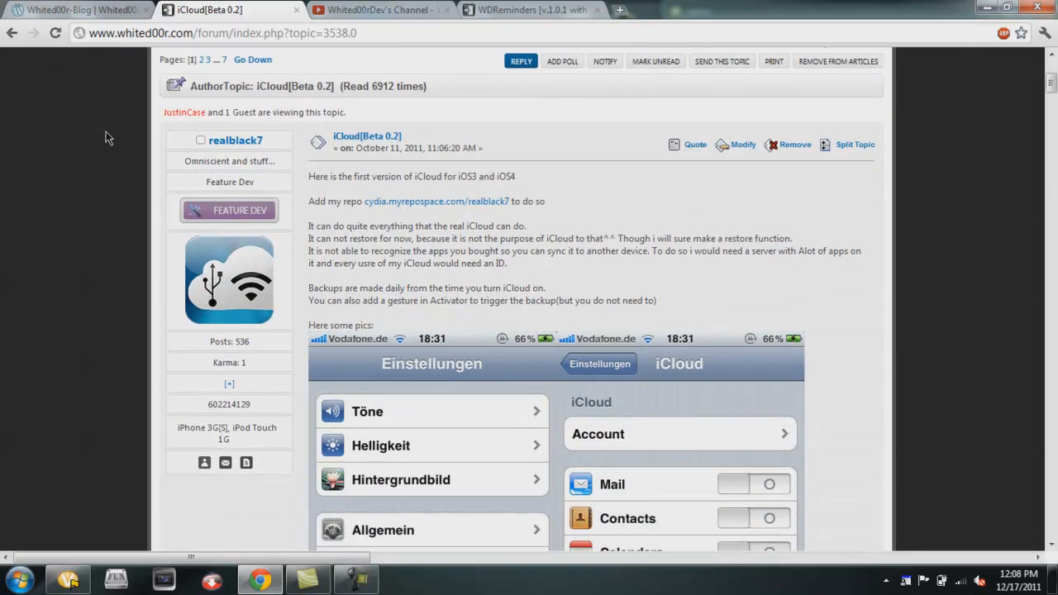
scroll("down", 3)
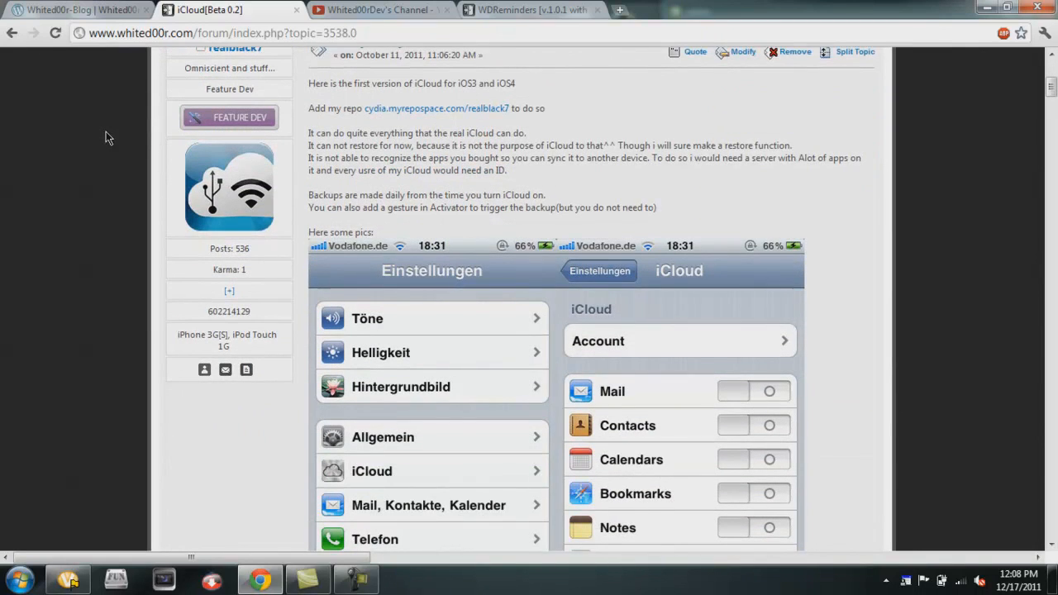
scroll("down", 3)
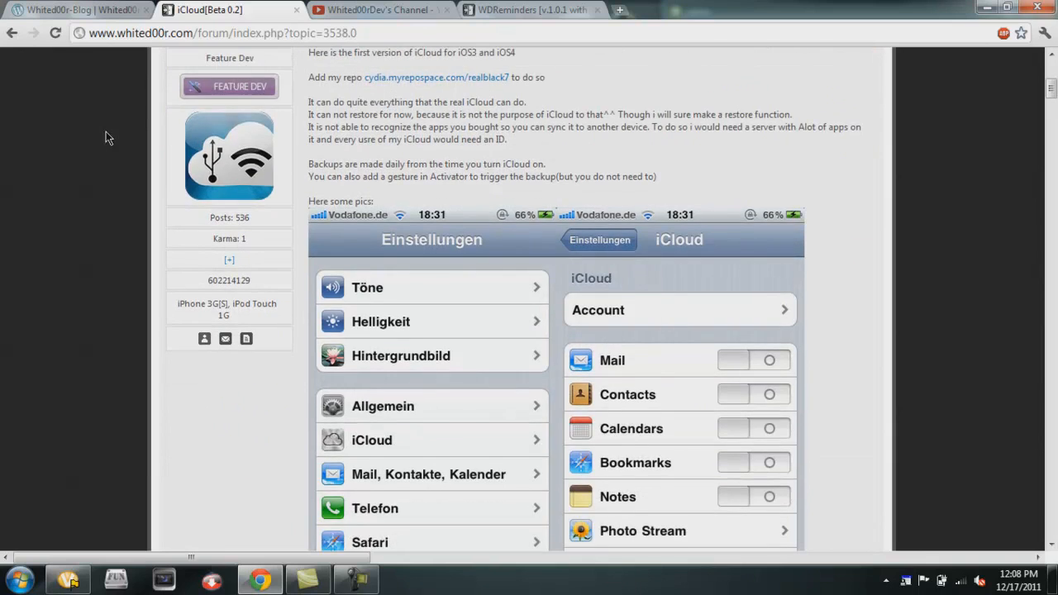
scroll("down", 3)
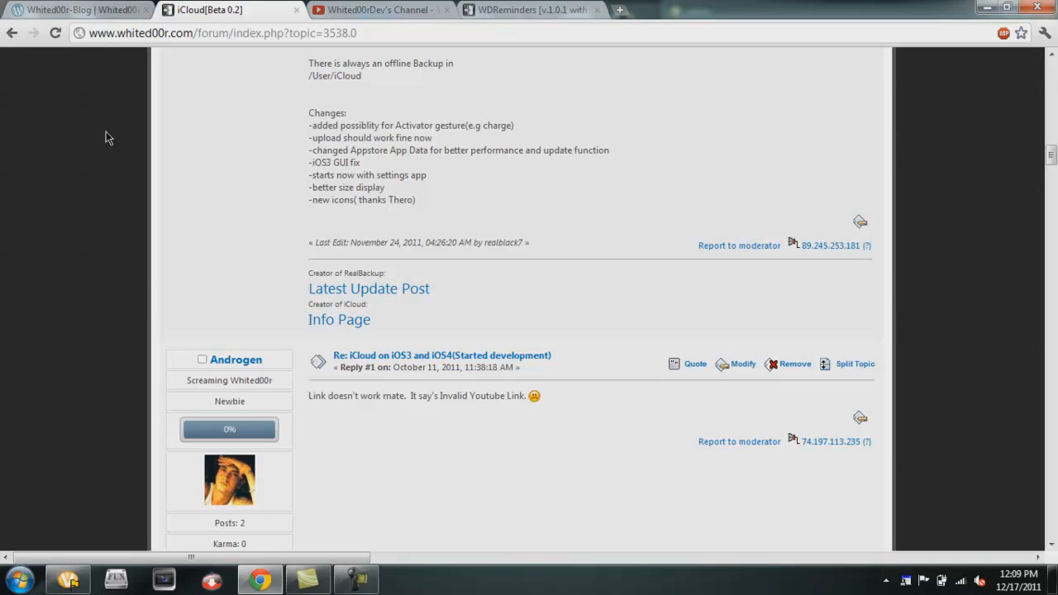
scroll("up", 3)
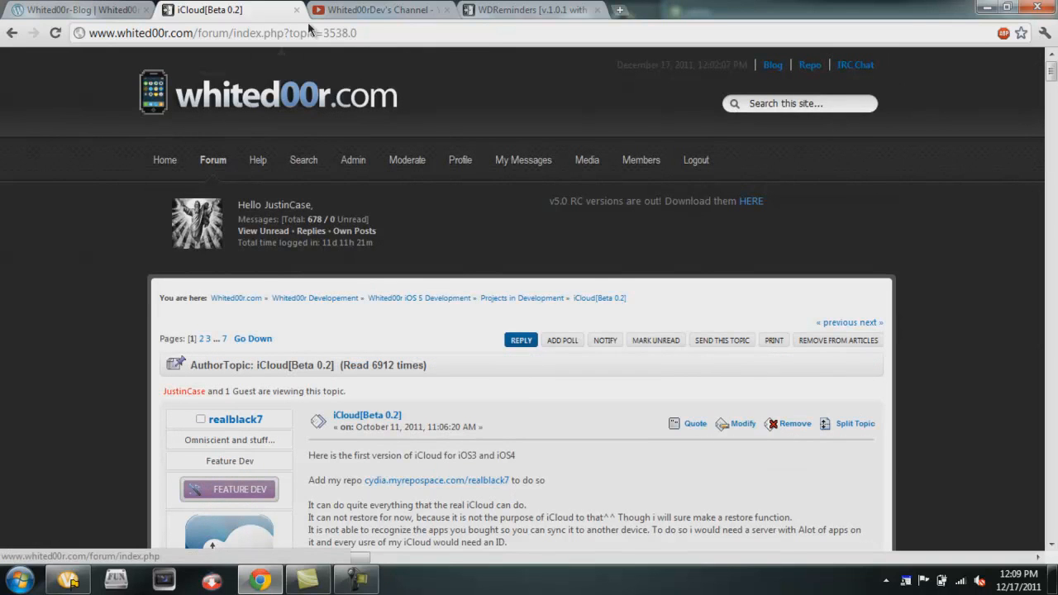
Scroll the Whited00rDev YouTube channel down to its channel info and featured channels
left_click(376, 9)
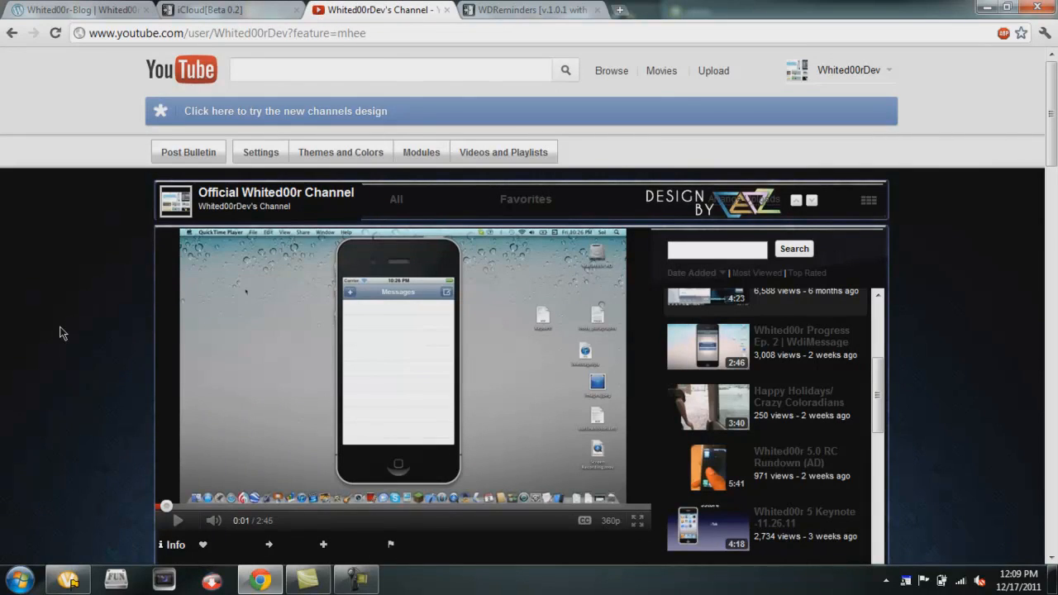
scroll("down", 3)
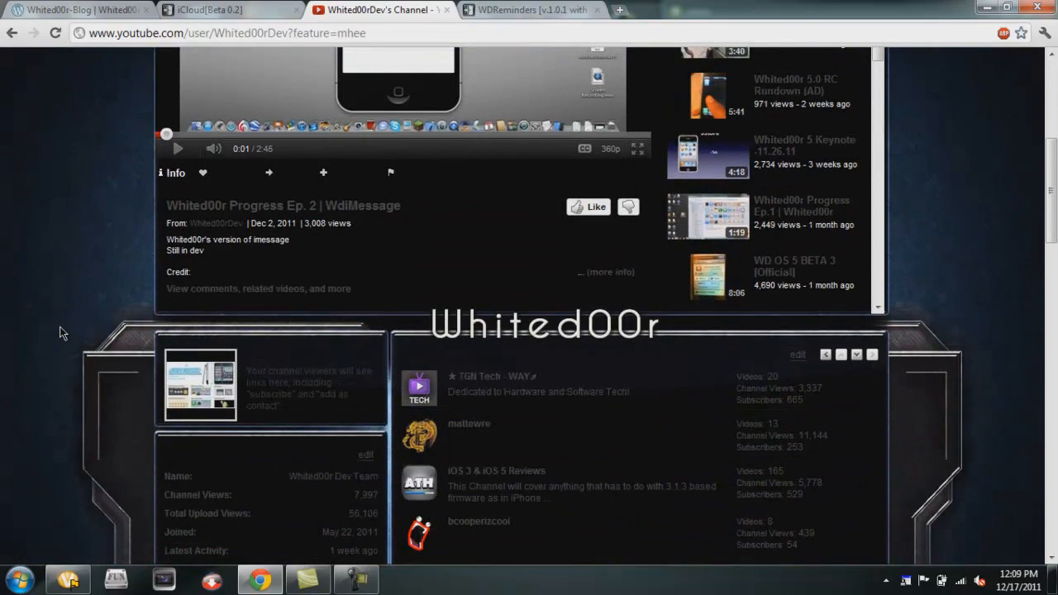
scroll("down", 3)
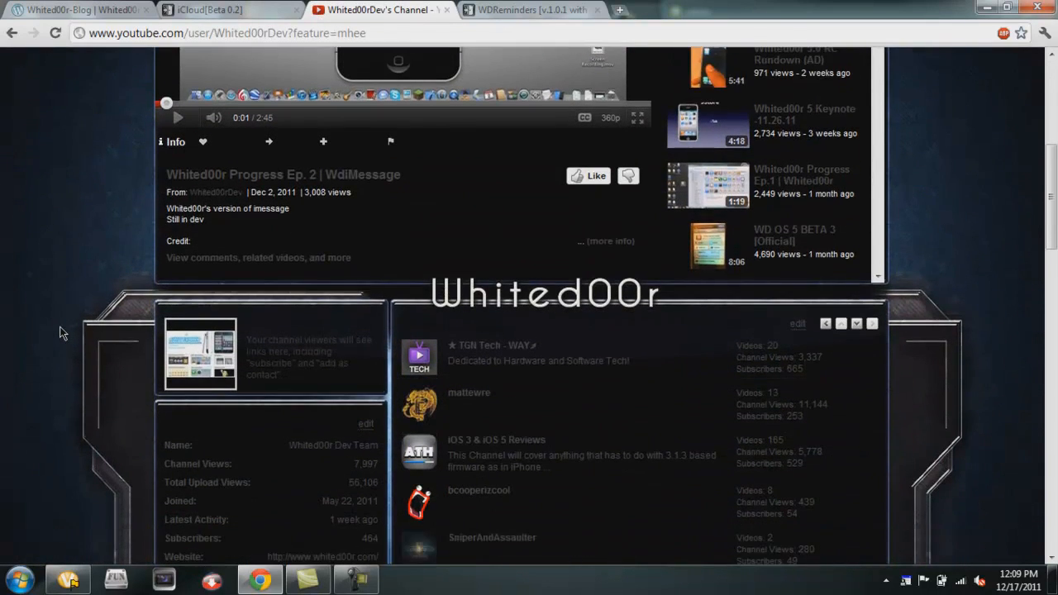
scroll("down", 3)
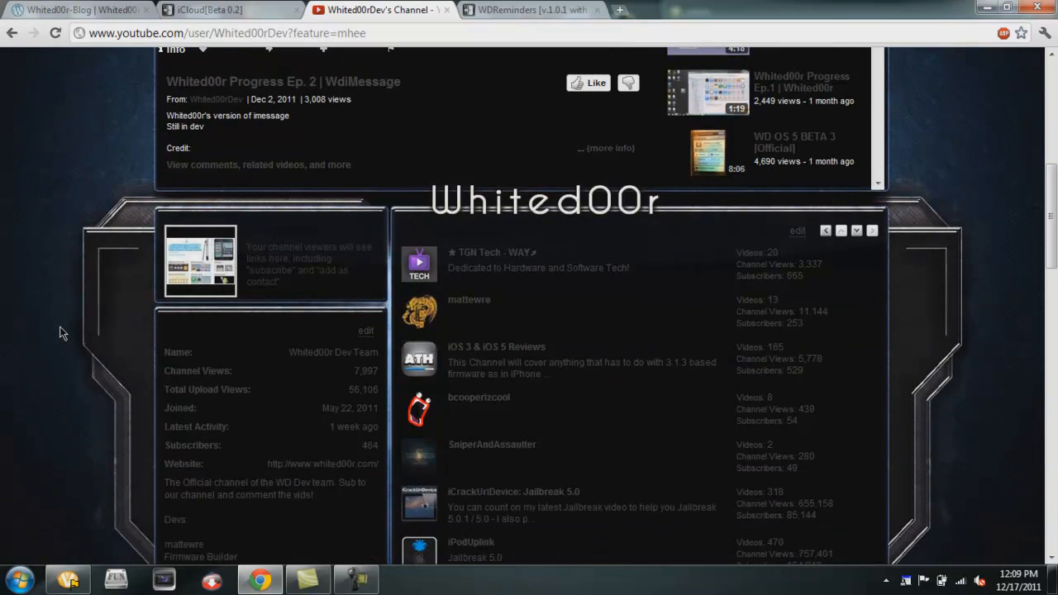